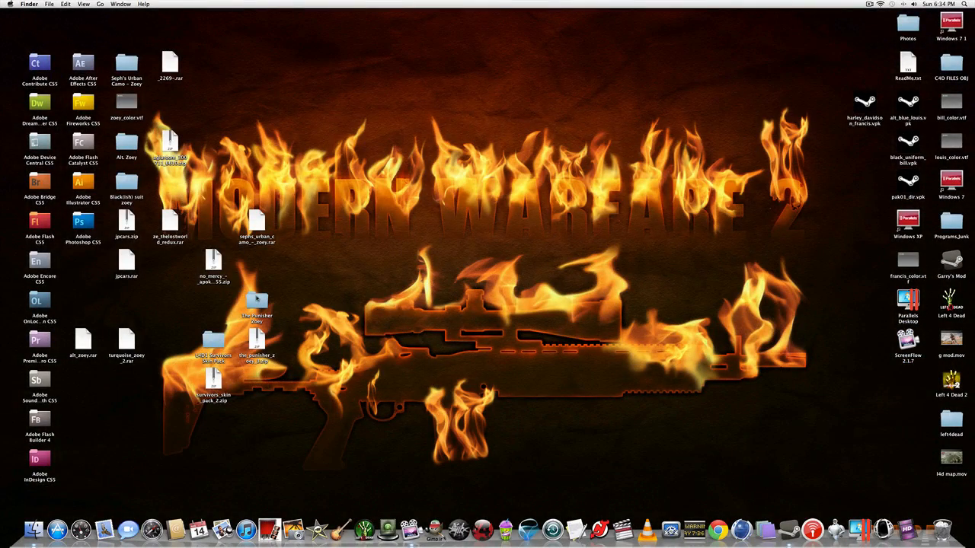
# Open The Punisher Zoey skin folder and read its Readme.txt install instructions.
pyautogui.doubleClick(256, 305)
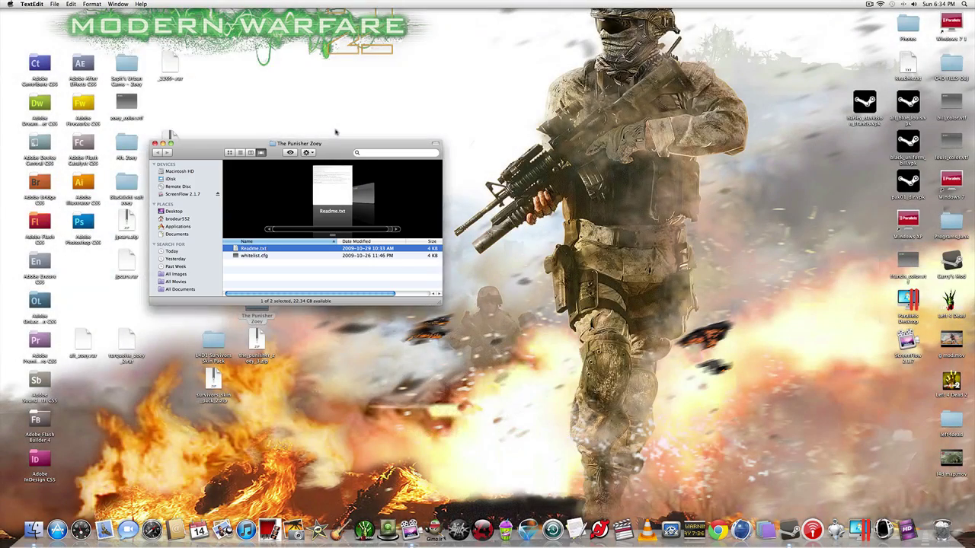
pyautogui.doubleClick(263, 248)
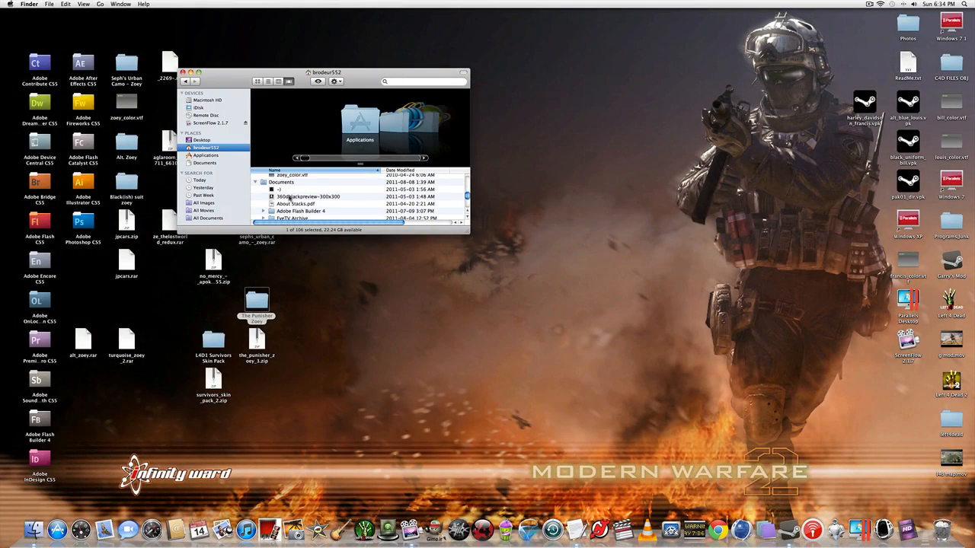
# Browse the Steam files into left 4 dead's materials folder, then reopen The Punisher Zoey folder.
pyautogui.scroll(-3)
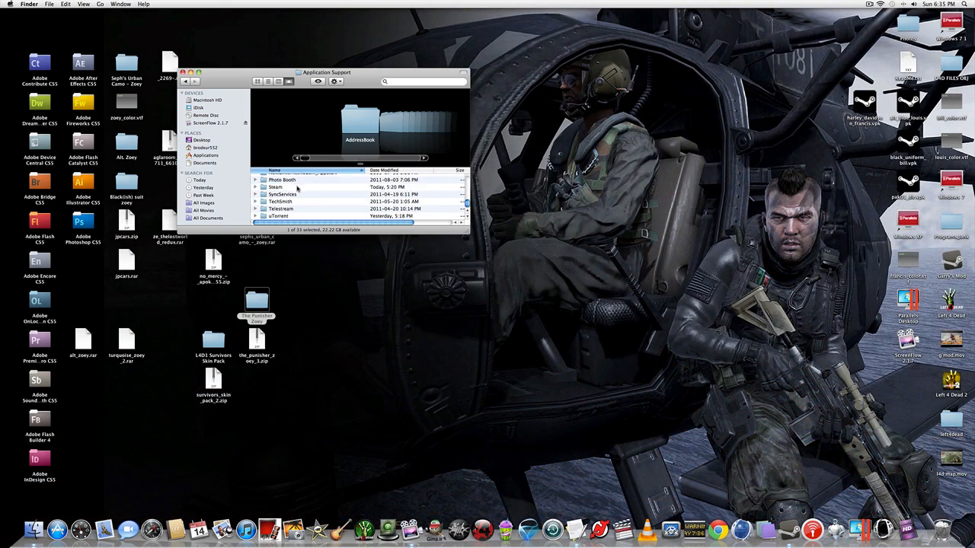
pyautogui.doubleClick(275, 187)
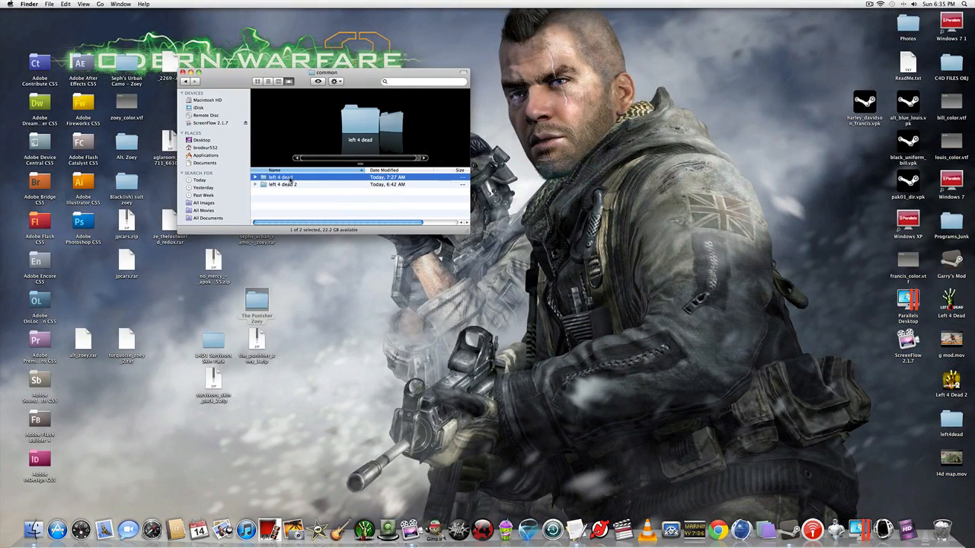
pyautogui.doubleClick(282, 177)
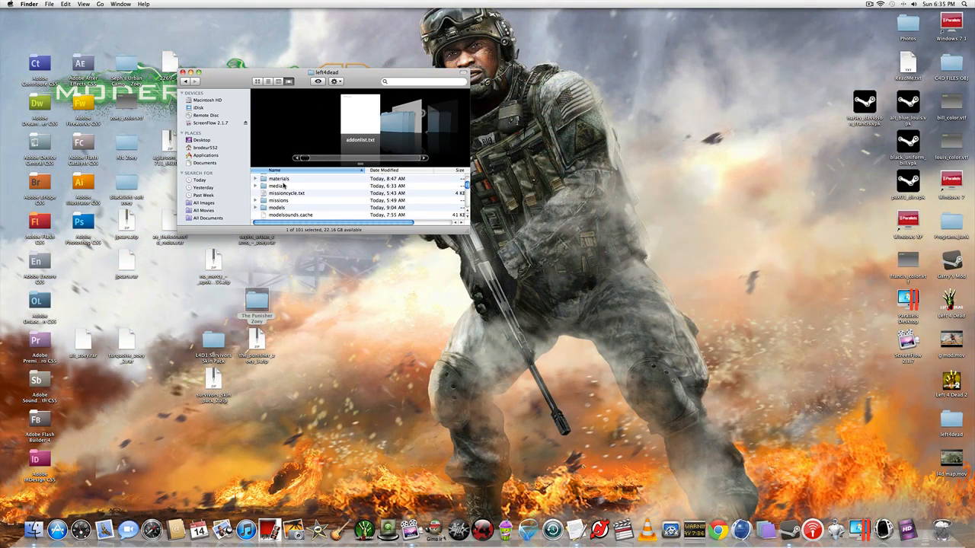
pyautogui.doubleClick(279, 179)
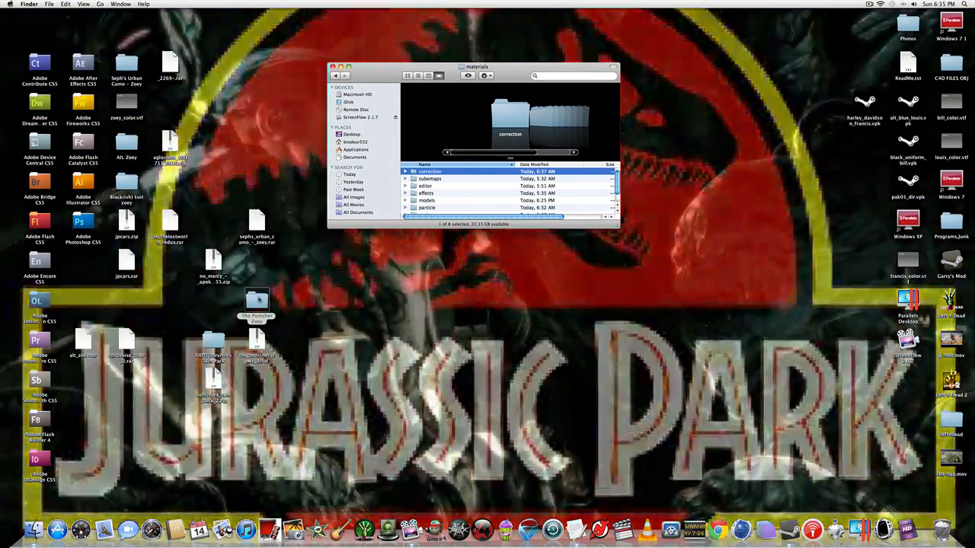
pyautogui.doubleClick(257, 303)
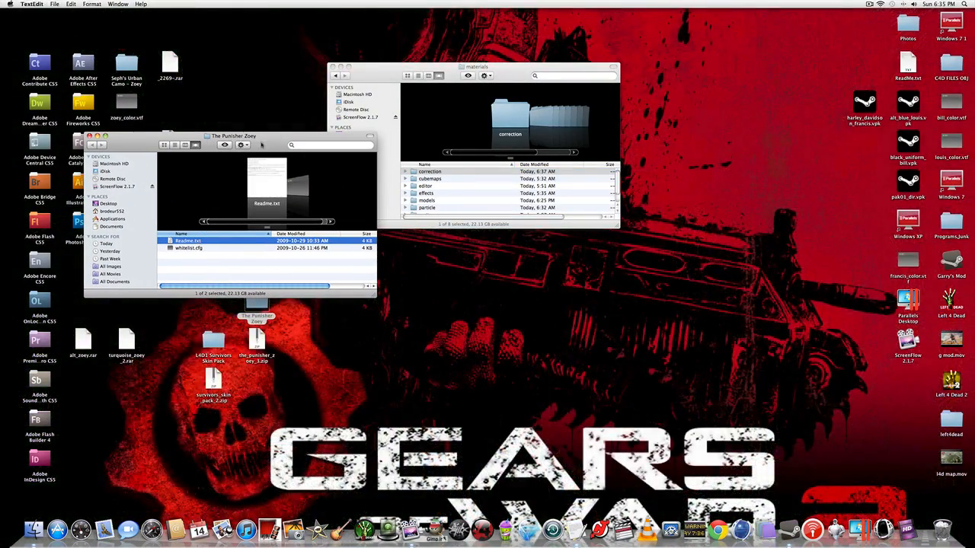
# Review Readme.txt and open the models folder and its subfolder inside materials.
pyautogui.doubleClick(188, 240)
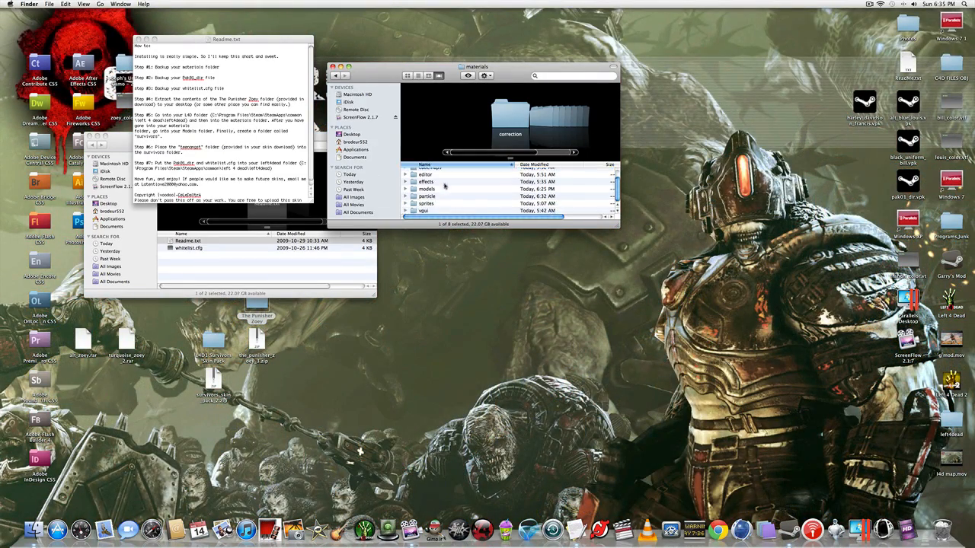
pyautogui.doubleClick(428, 190)
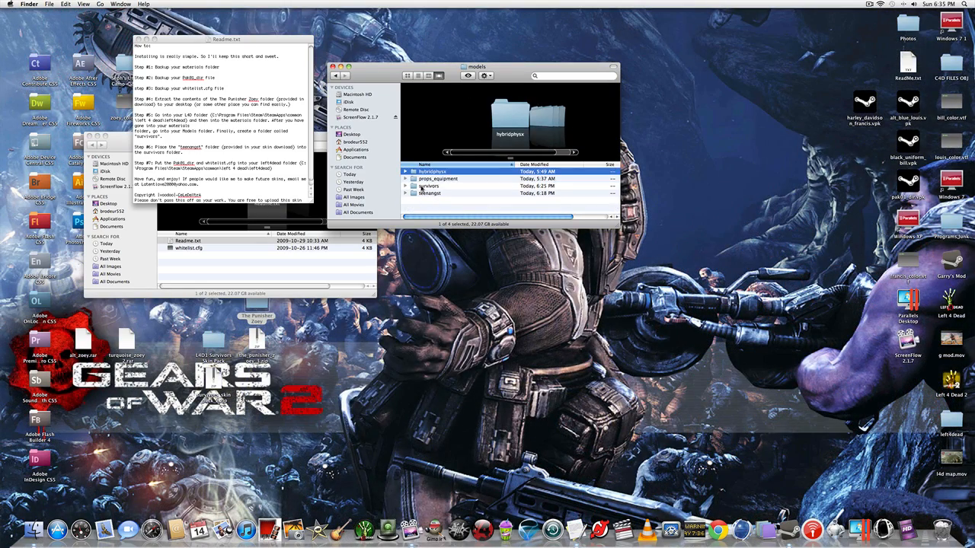
pyautogui.doubleClick(429, 187)
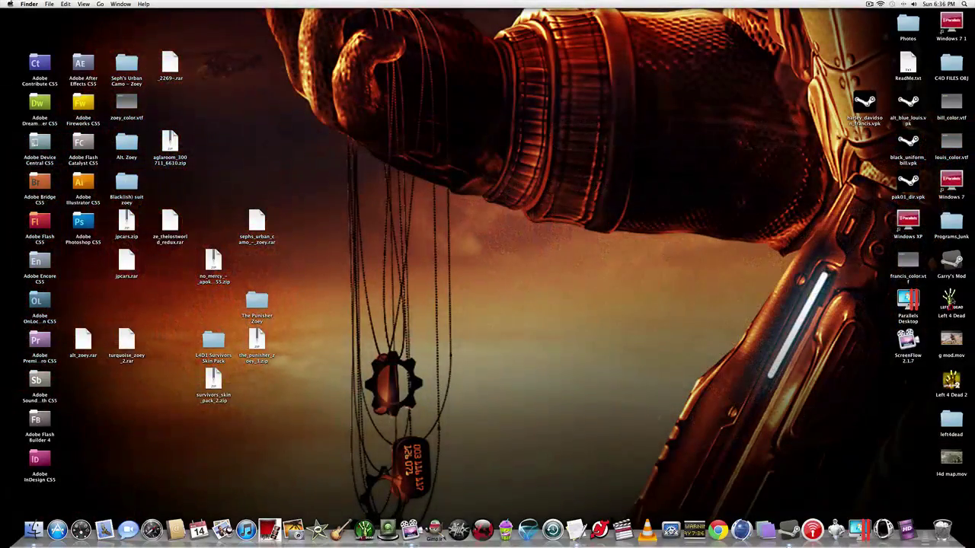
# Launch Left 4 Dead from its desktop icon.
pyautogui.doubleClick(945, 305)
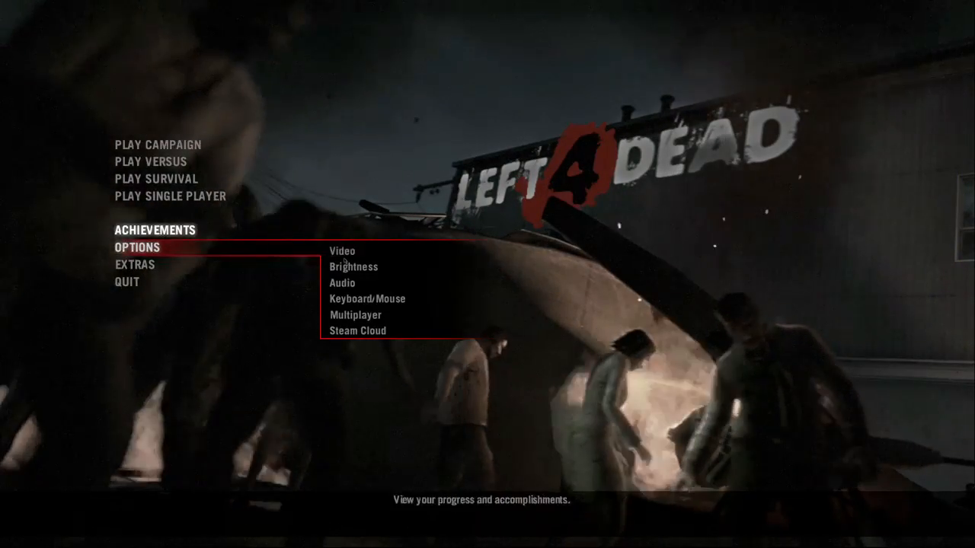
# Review the Audio options, return to the main menu, and choose Play Single Player.
pyautogui.click(339, 284)
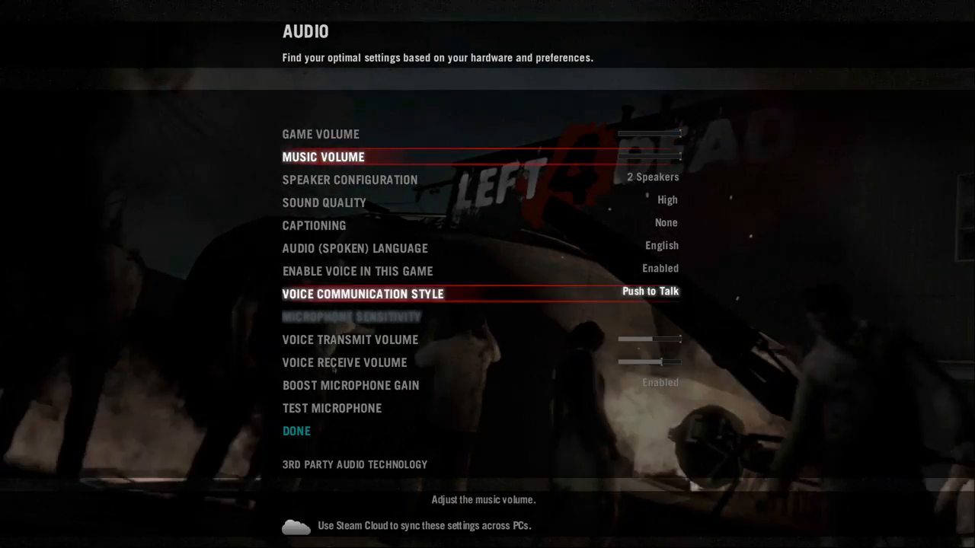
pyautogui.click(296, 431)
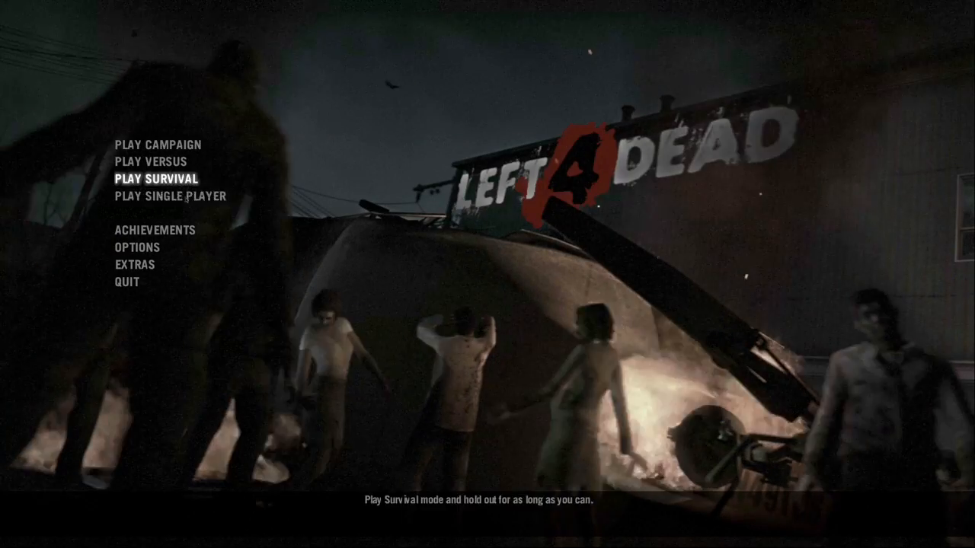
pyautogui.moveTo(170, 196)
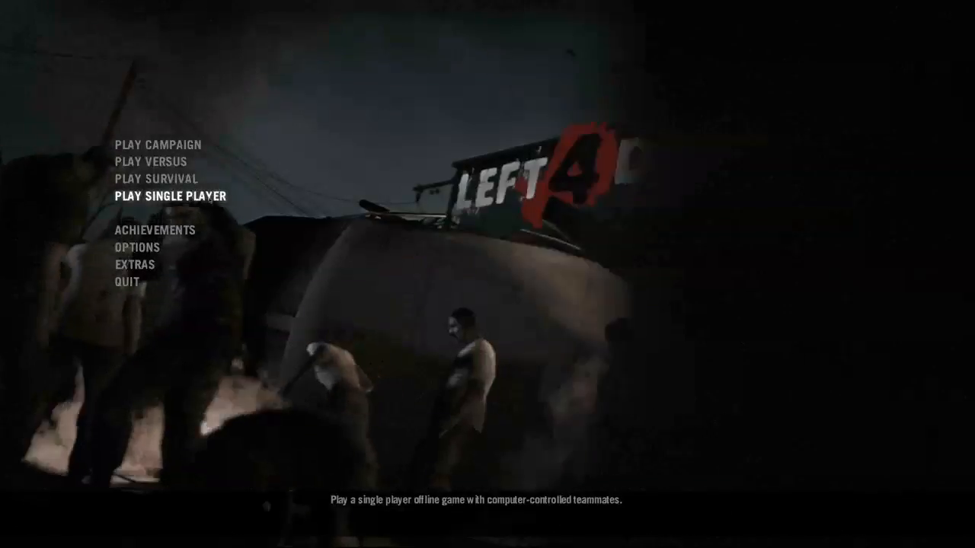
pyautogui.click(170, 198)
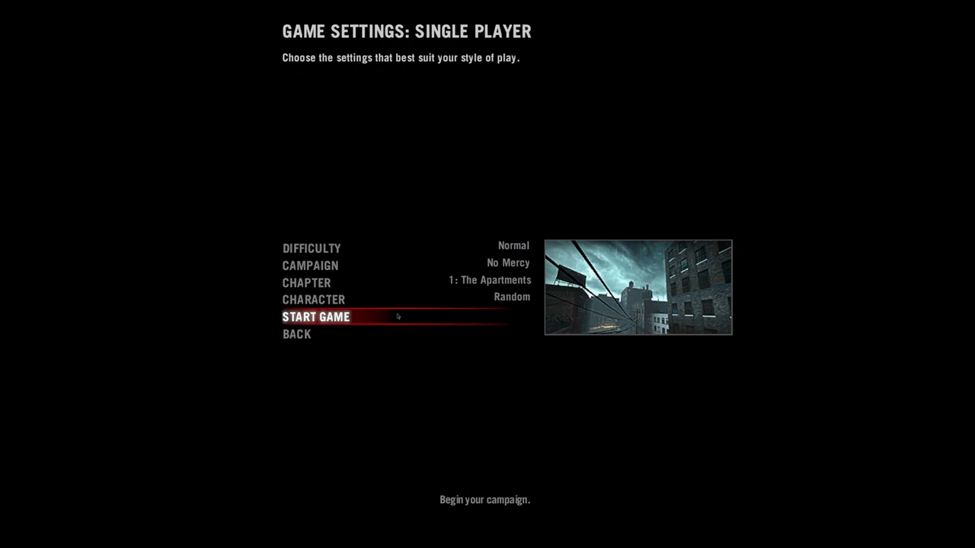
# Start the game on Normal, No Mercy, chapter 1: The Apartments.
pyautogui.click(316, 316)
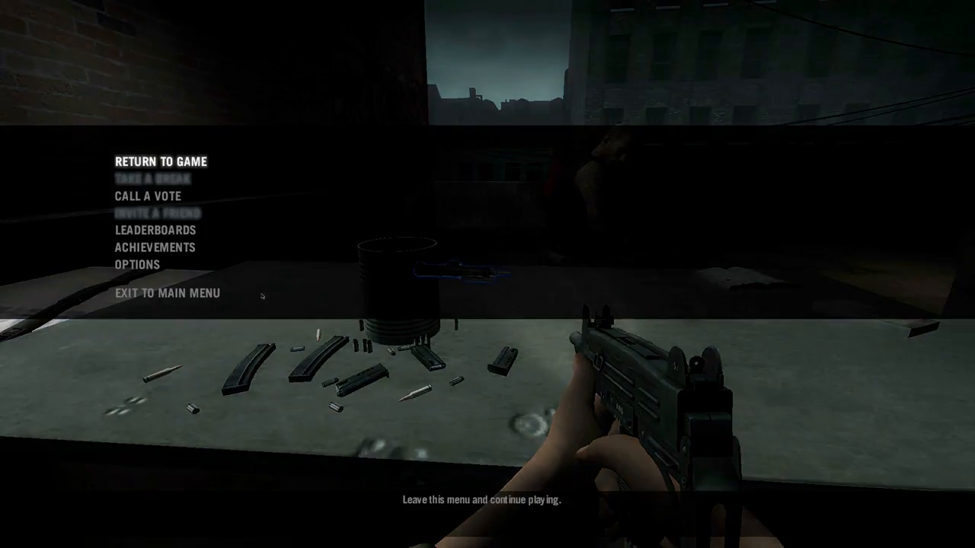
# Choose Exit to Main Menu from the pause menu.
pyautogui.click(169, 292)
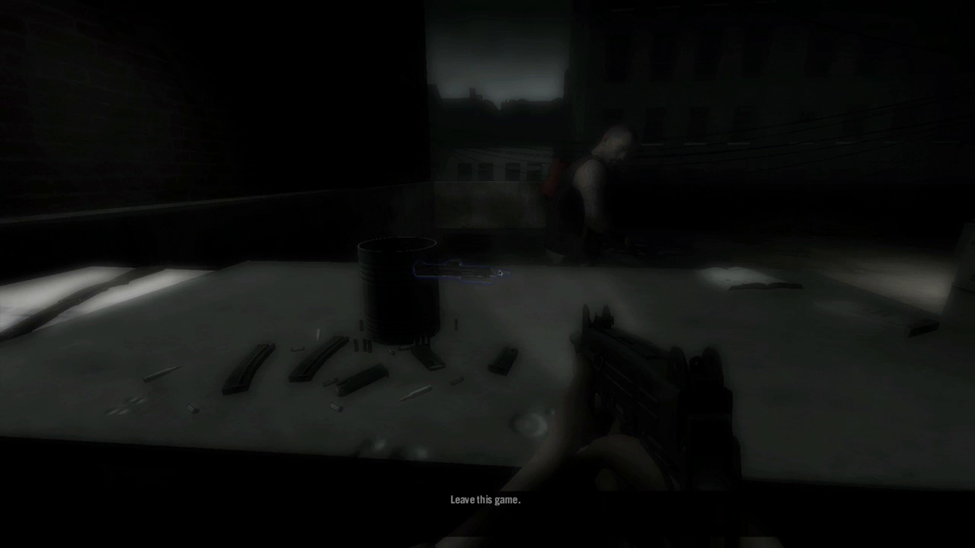
pyautogui.moveTo(477, 273)
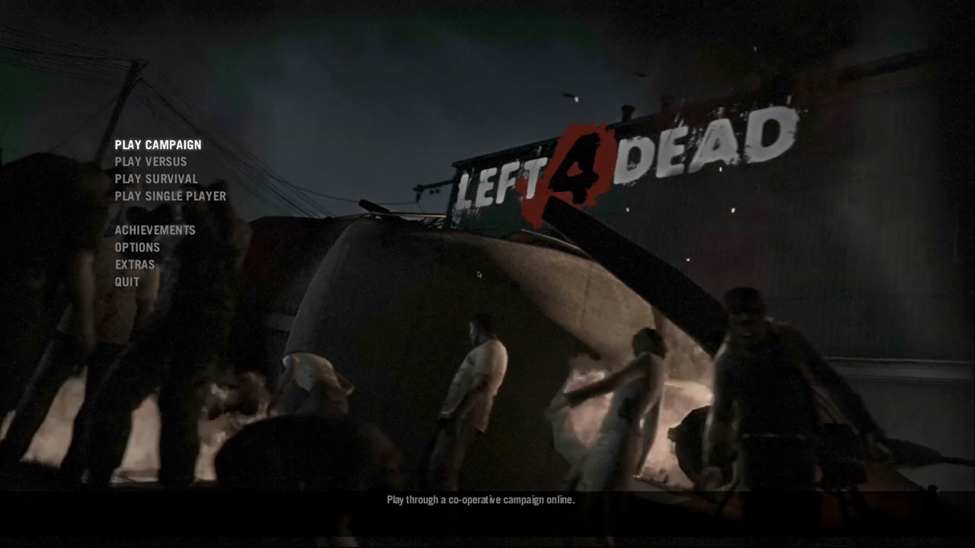
pyautogui.moveTo(127, 283)
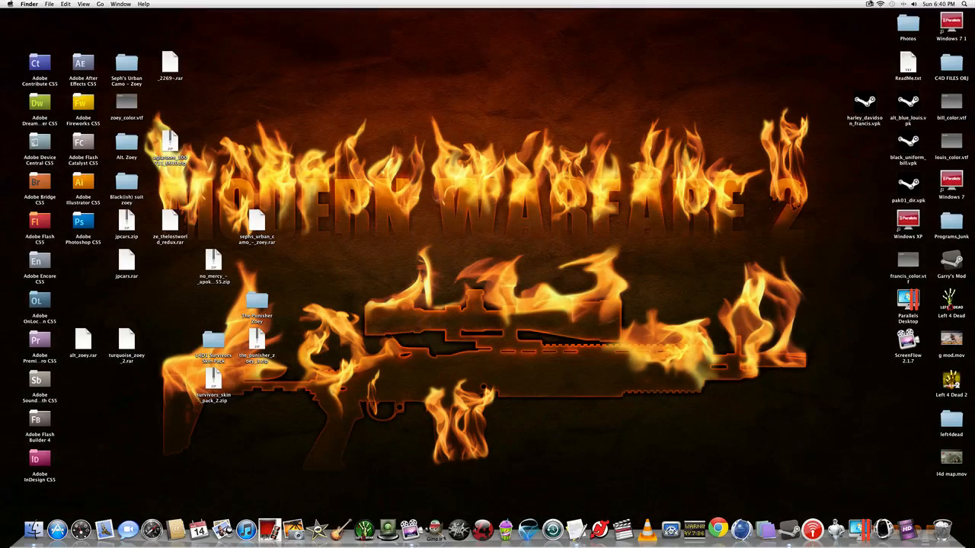
pyautogui.click(869, 6)
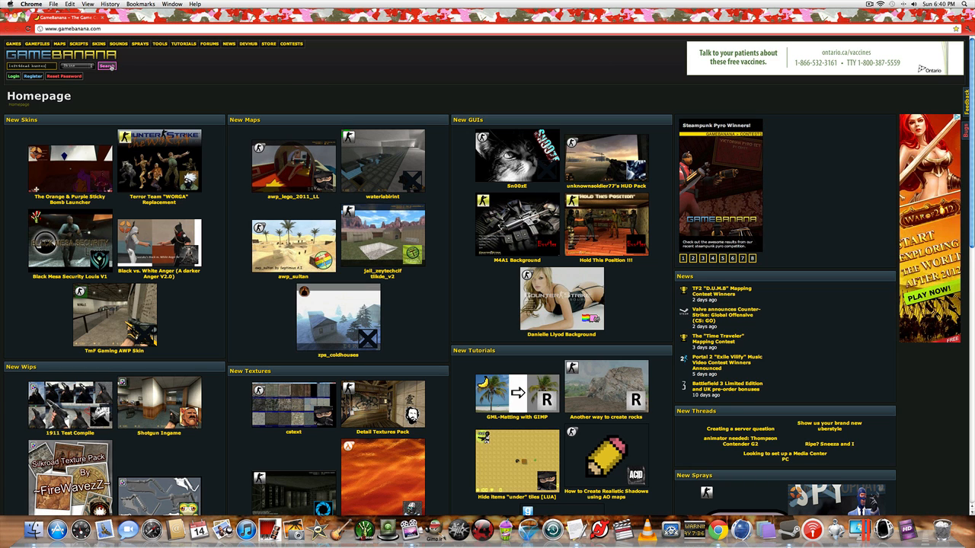
# Search GameBanana for 'left4dead hunter' and scroll through the hunter skin results.
pyautogui.click(104, 68)
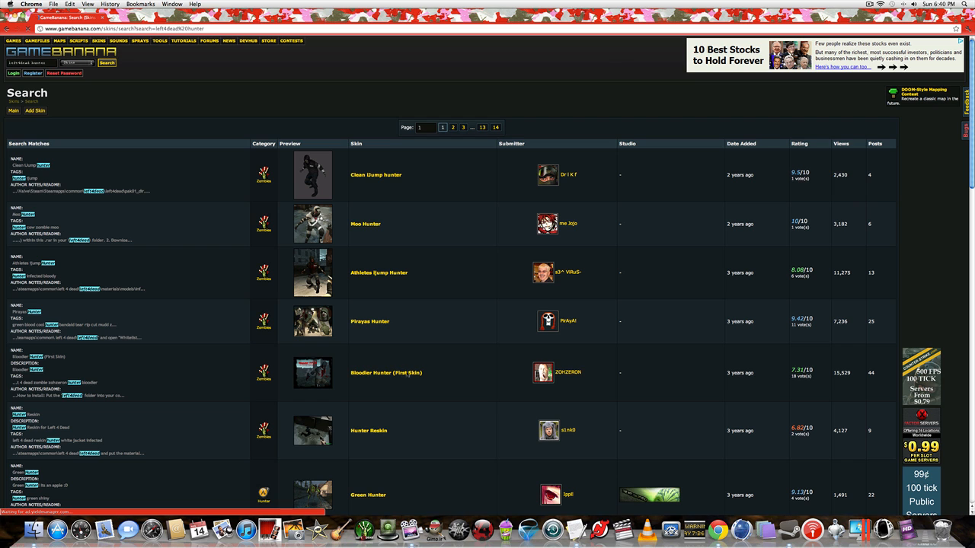
pyautogui.scroll(-3)
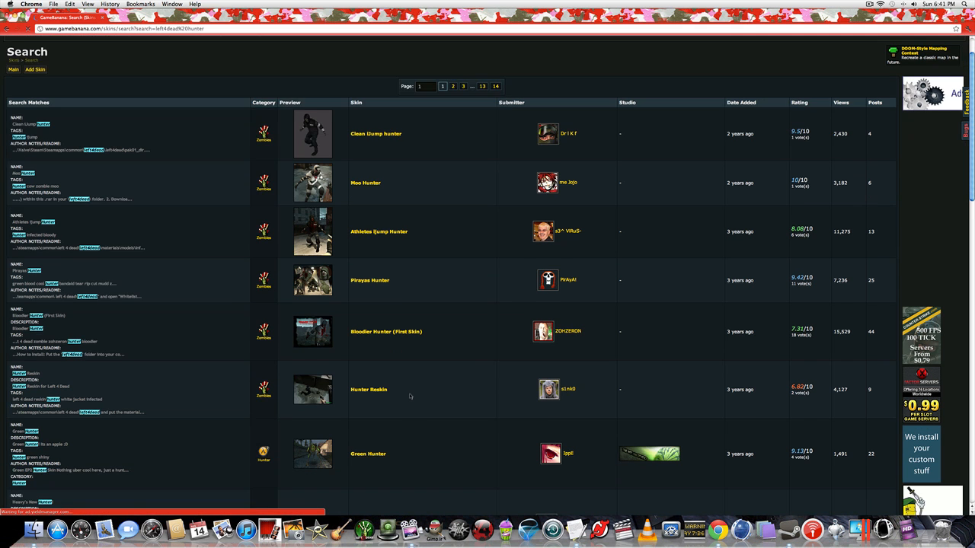
pyautogui.scroll(-3)
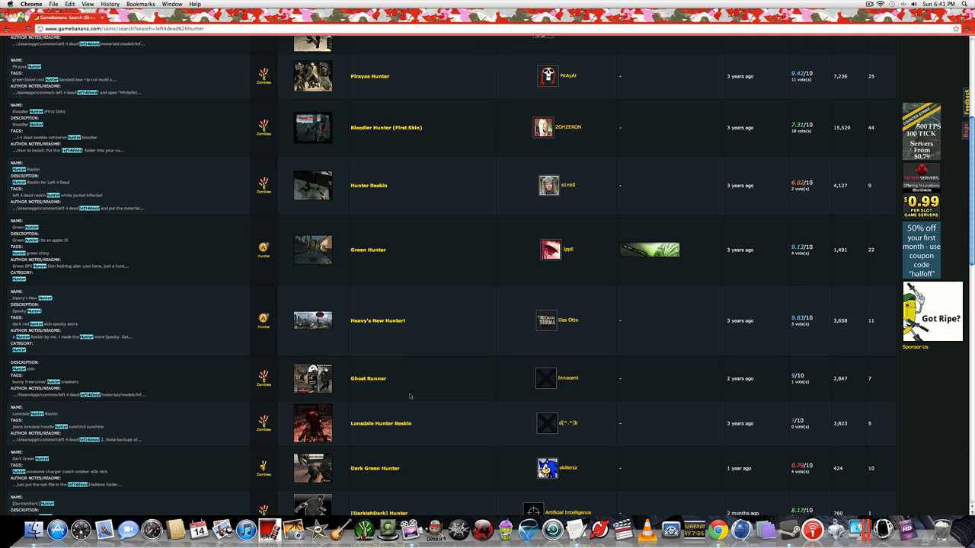
pyautogui.moveTo(428, 279)
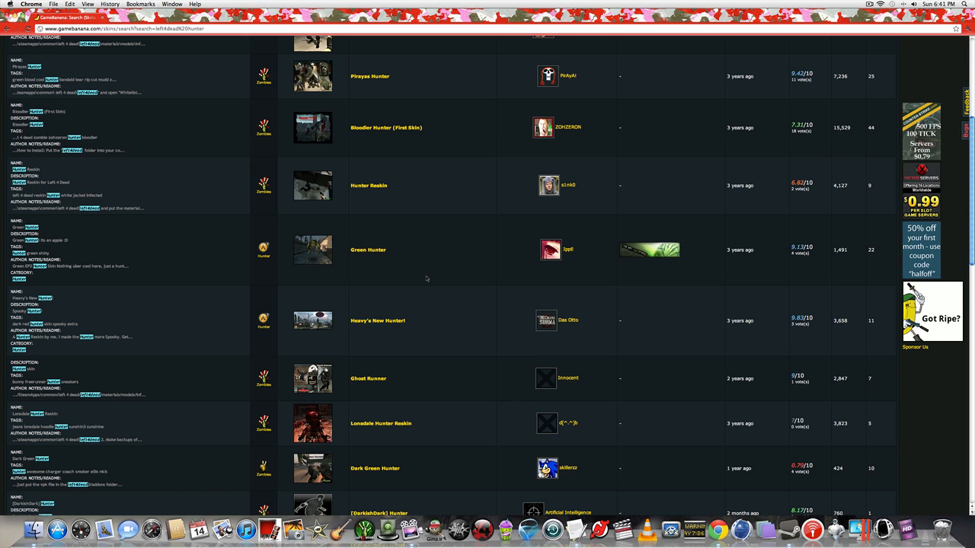
pyautogui.scroll(-3)
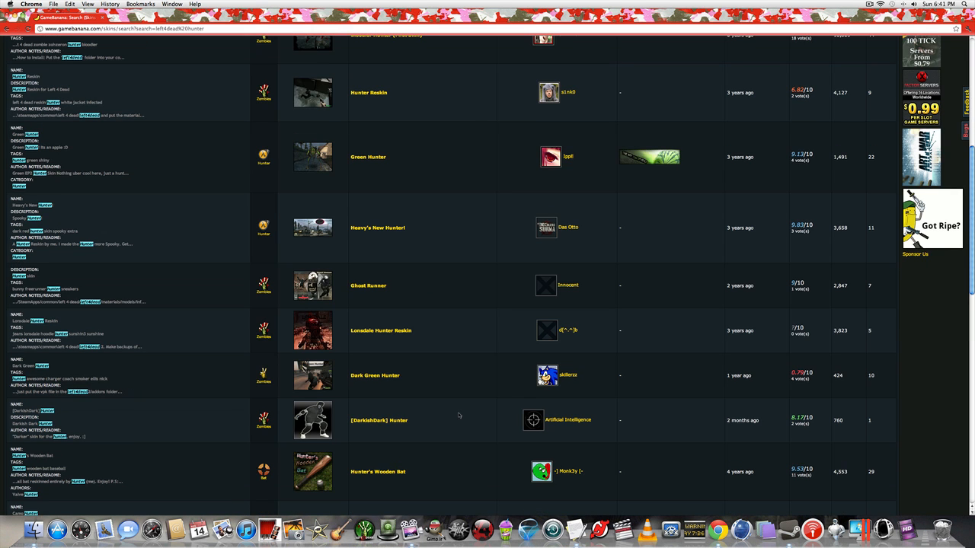
pyautogui.scroll(-3)
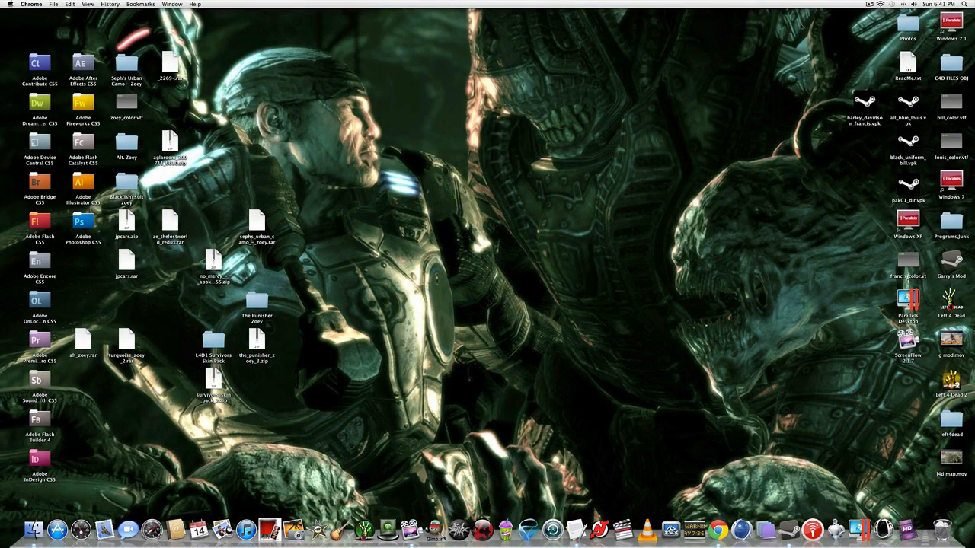
pyautogui.moveTo(725, 36)
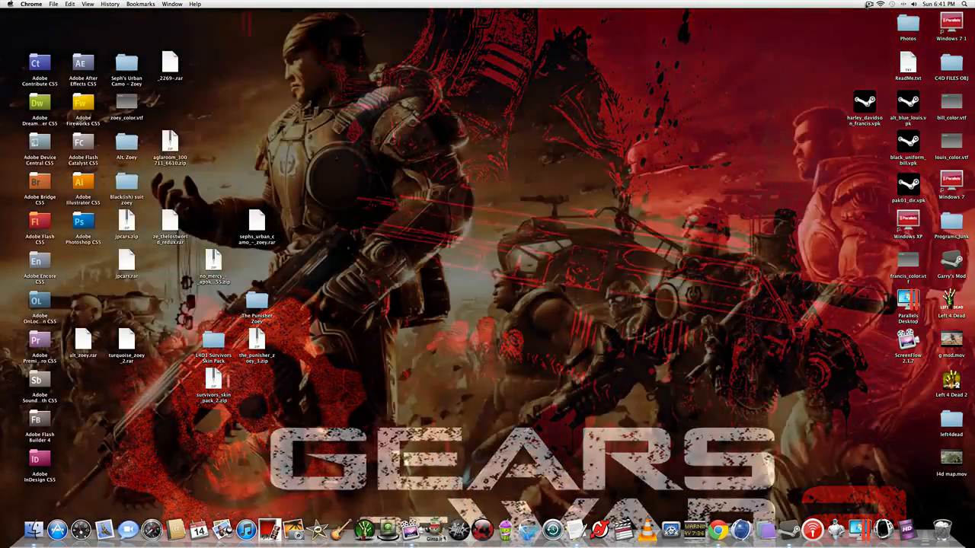
# Hide Chrome so the Finder desktop with the skin files shows.
pyautogui.click(868, 4)
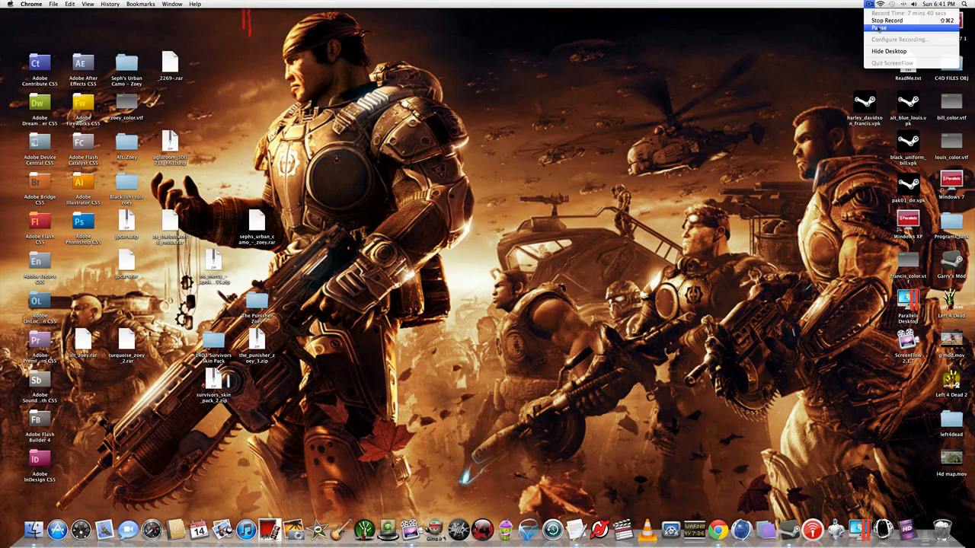